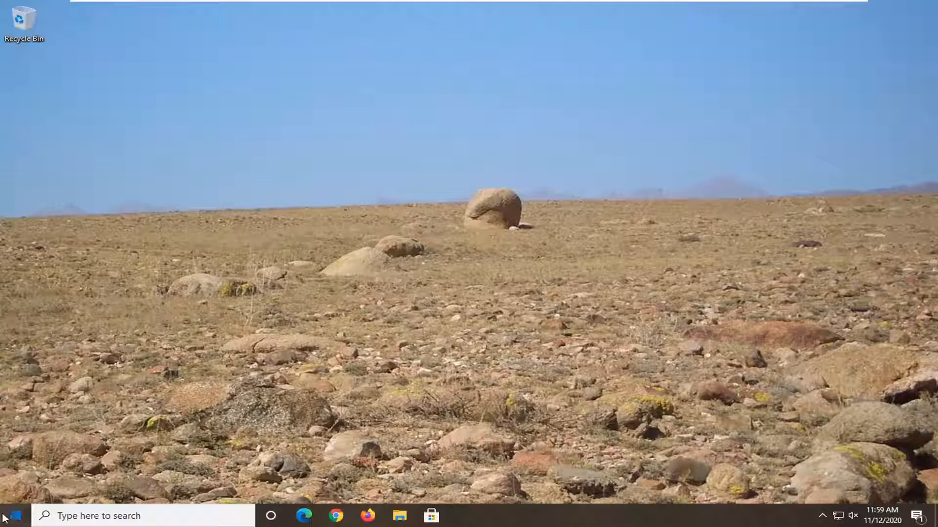
Search the Start menu for 'apps and features' to surface the Apps & features setting.
type("apps and features")
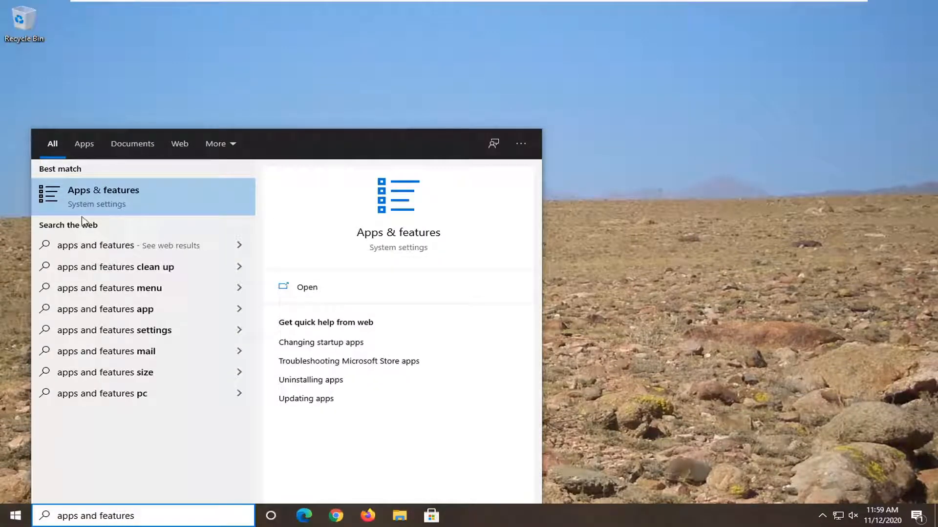
Filter Apps & features to 'mail and calendar' and expand the Mail and Calendar entry.
left_click(103, 190)
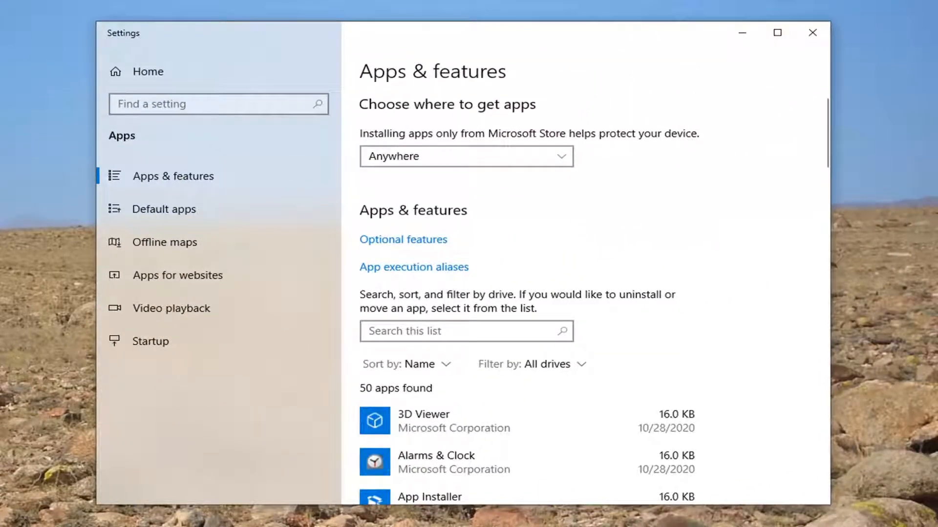
type("mail and calendar")
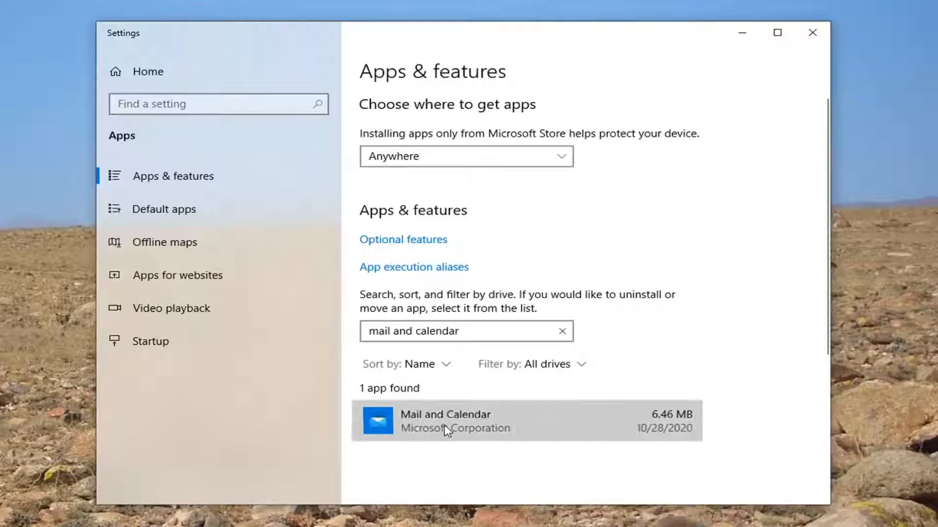
left_click(508, 420)
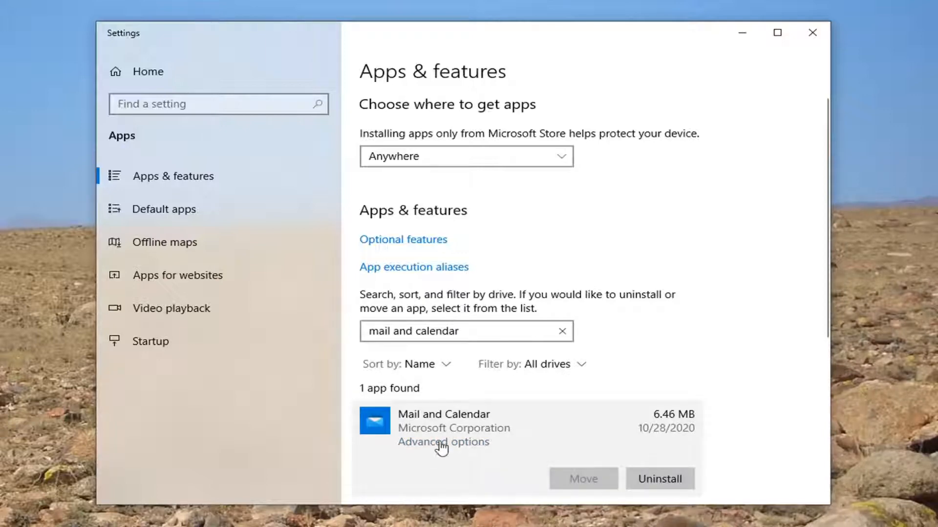
In Mail and Calendar's Advanced options, start a Reset of the app.
left_click(442, 441)
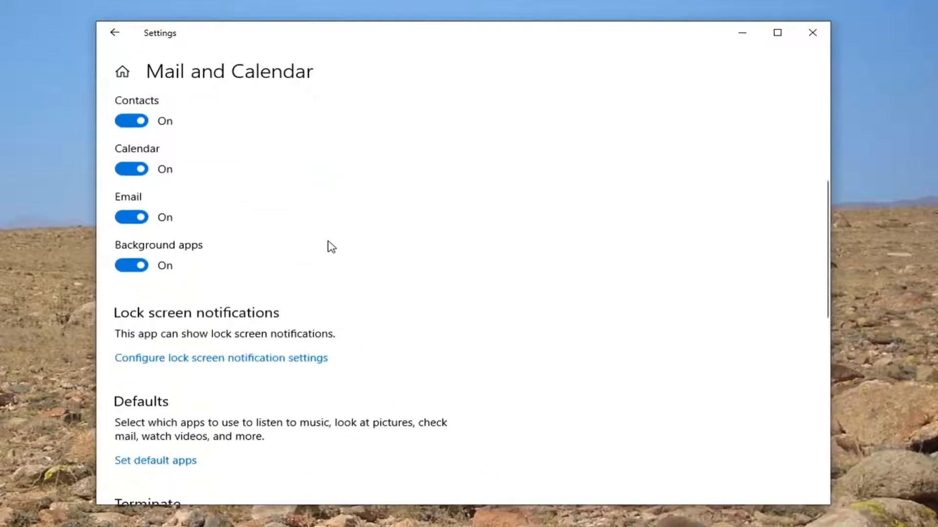
scroll("down", 3)
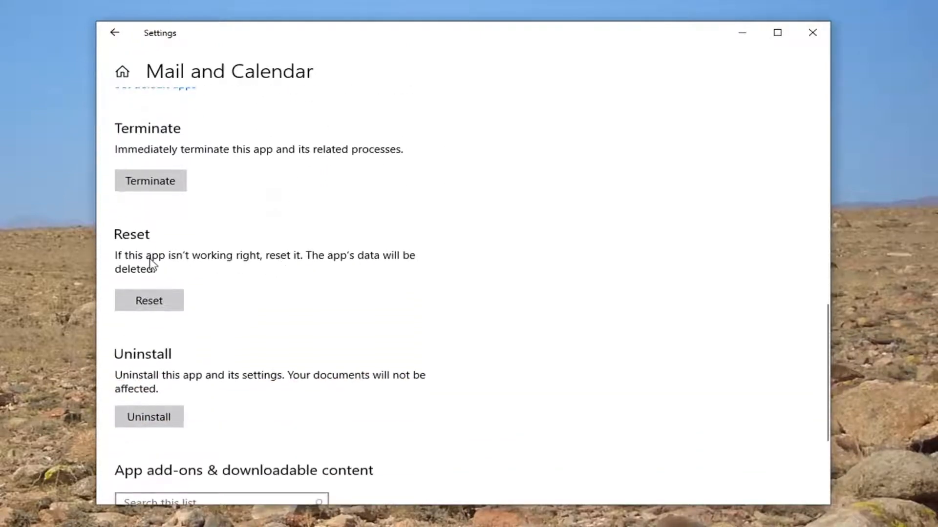
mouse_move(199, 265)
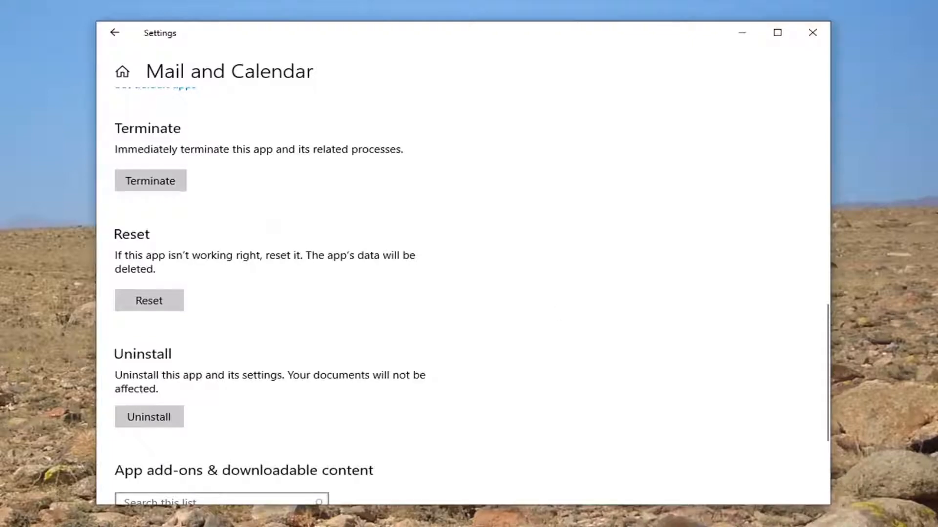
left_click(148, 300)
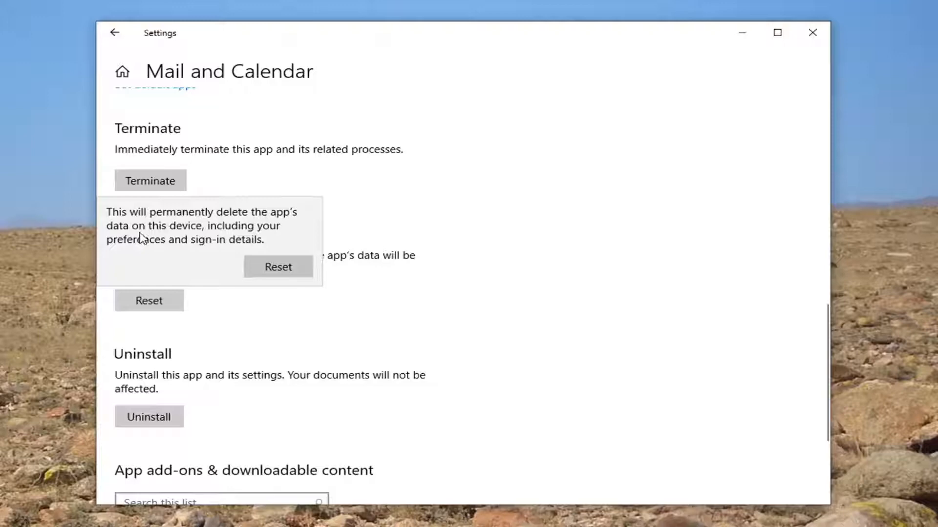
mouse_move(225, 259)
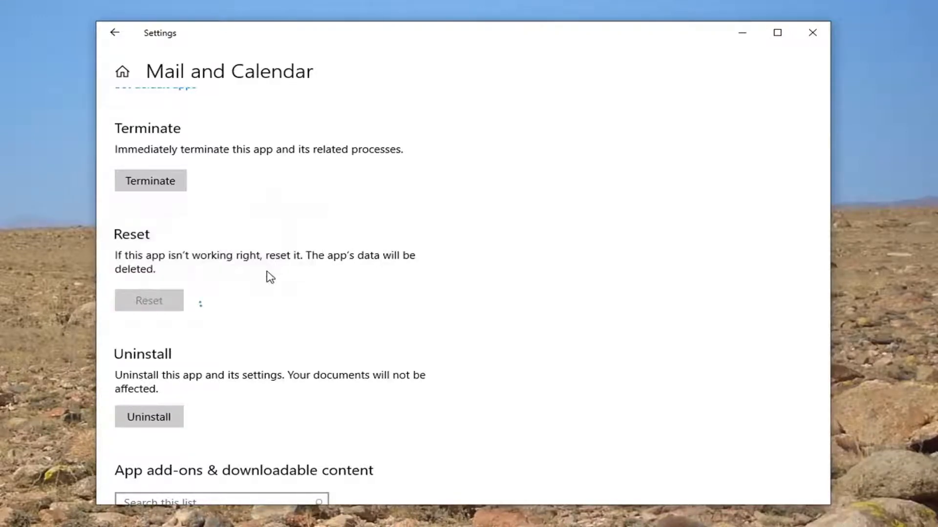
Confirm the reset and wait for the completion checkmark beside Reset.
left_click(148, 300)
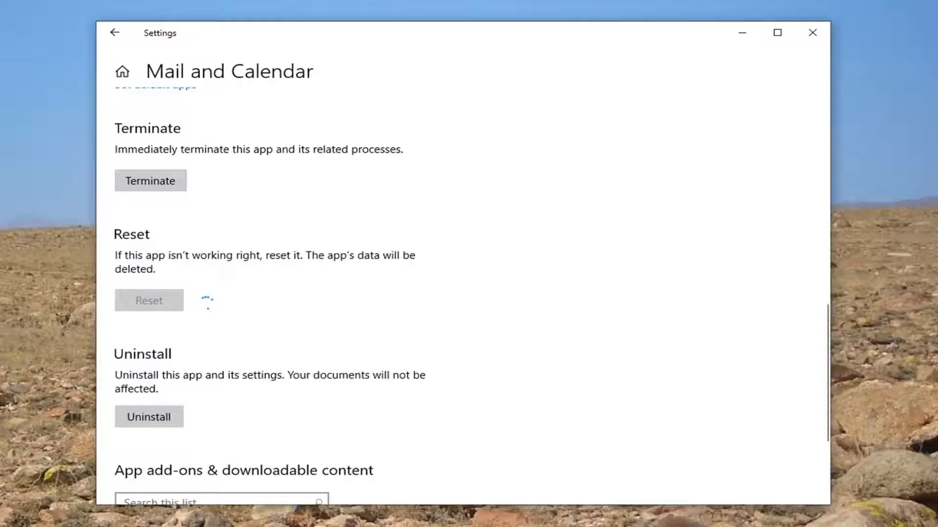
left_click(149, 300)
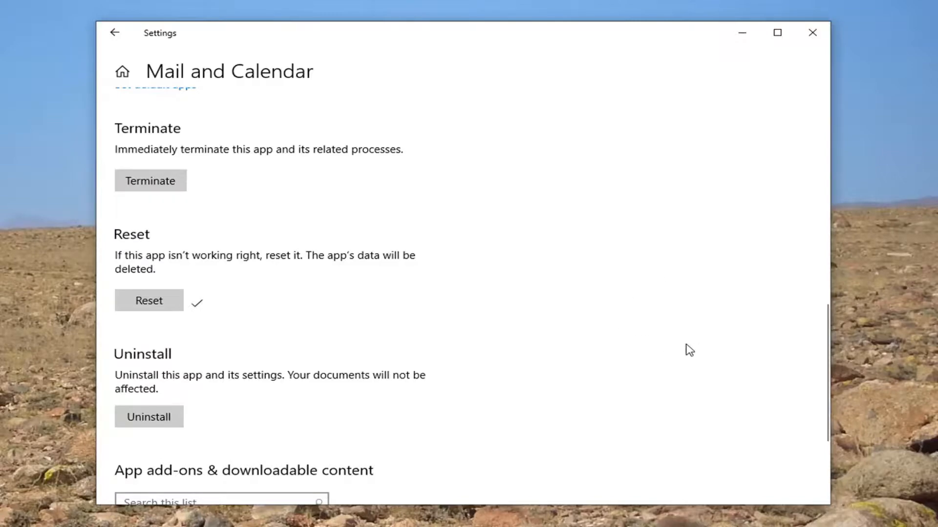
mouse_move(700, 339)
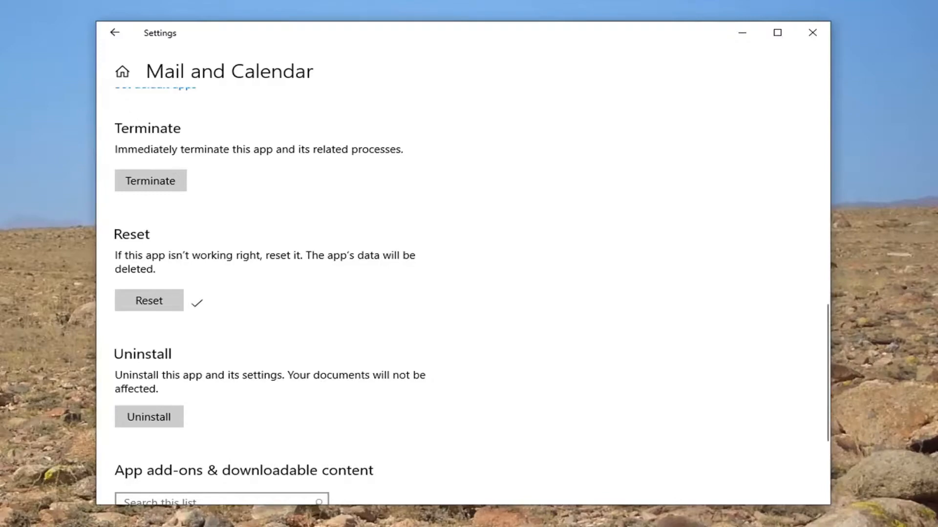
mouse_move(498, 304)
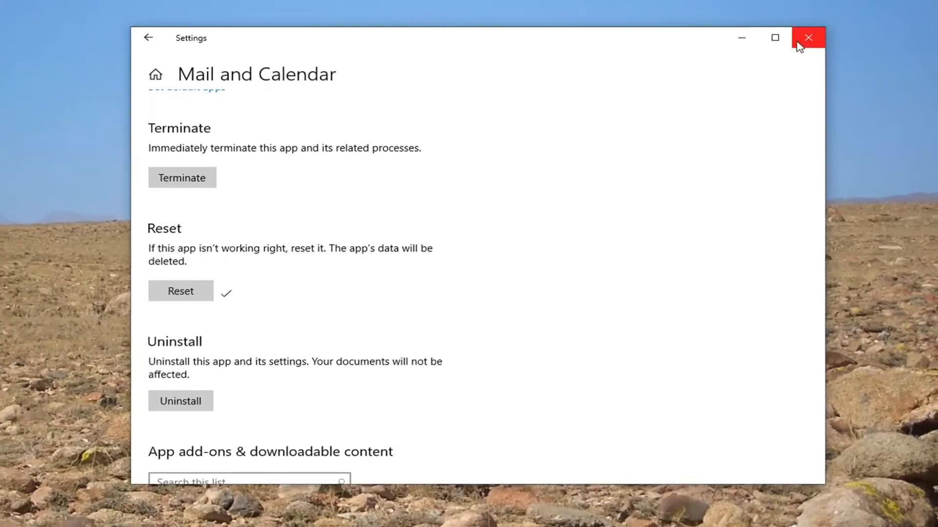
Close the Settings window, returning to the desktop.
left_click(807, 37)
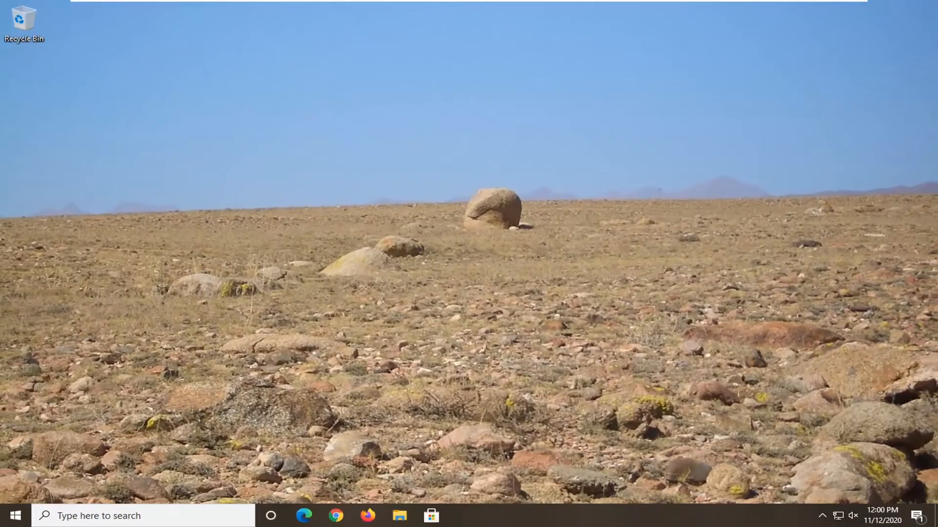